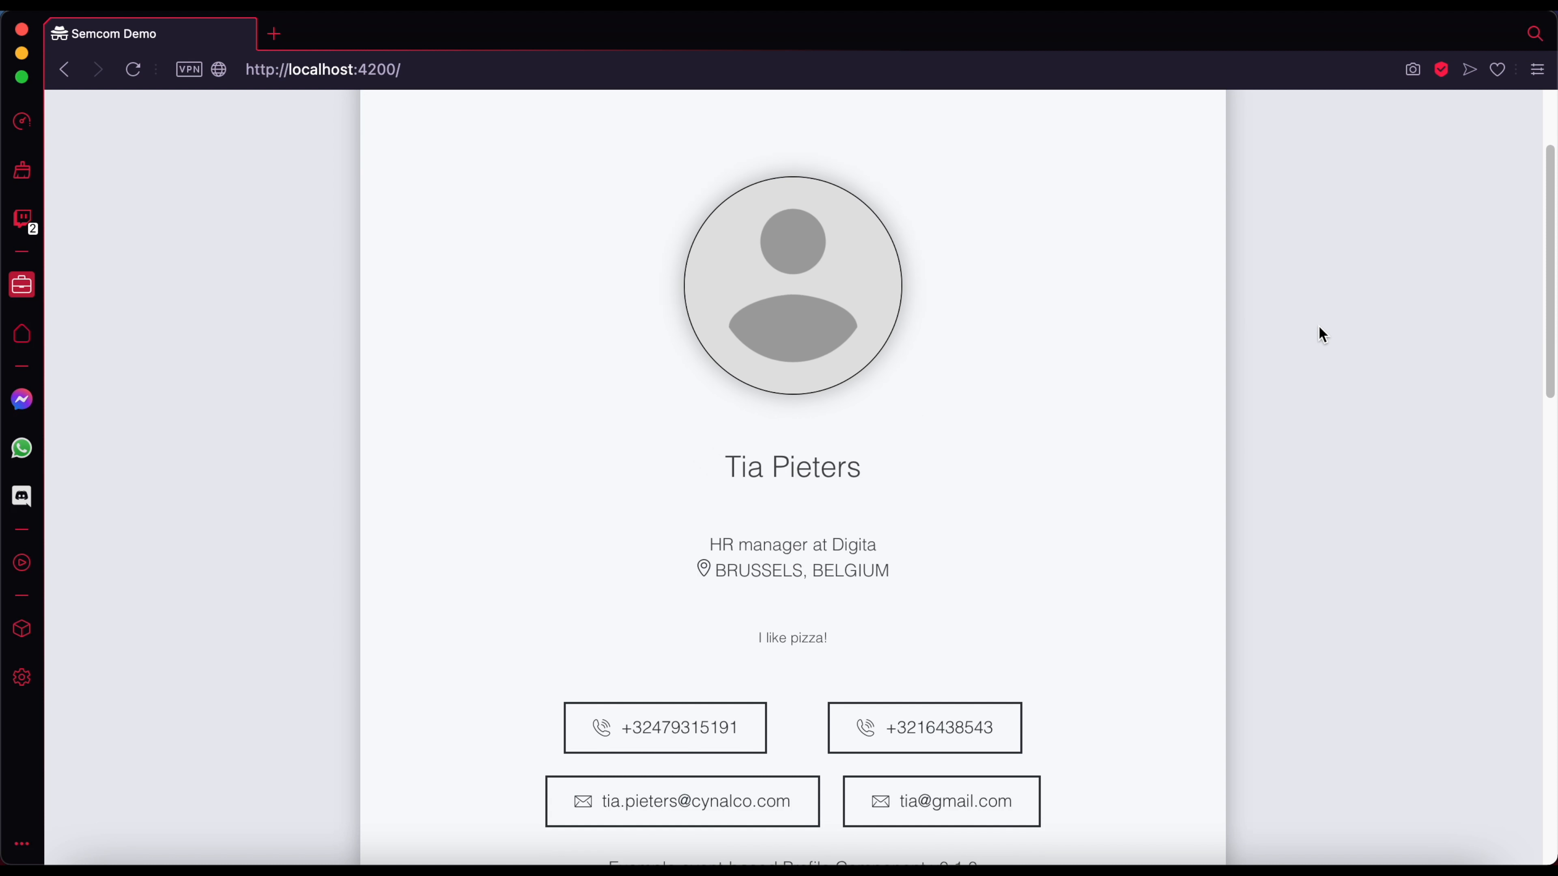
Scroll the localhost:4200 profile page past the payslip records down to the File Location form.
{"action": "scroll", "scroll_direction": "down", "scroll_amount": 3}
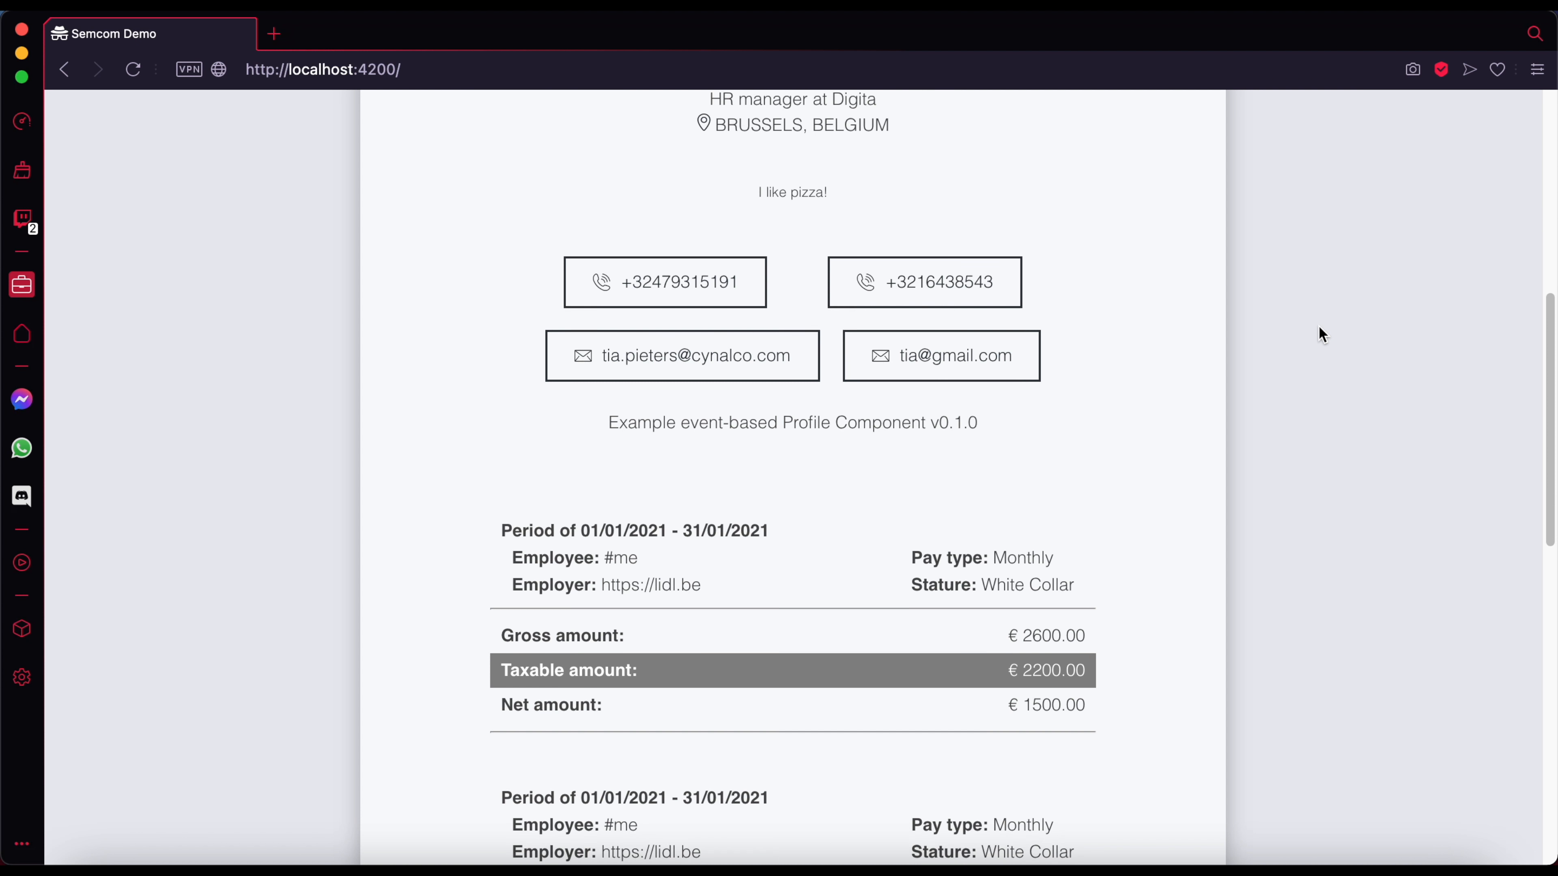
{"action": "scroll", "scroll_direction": "down", "scroll_amount": 3}
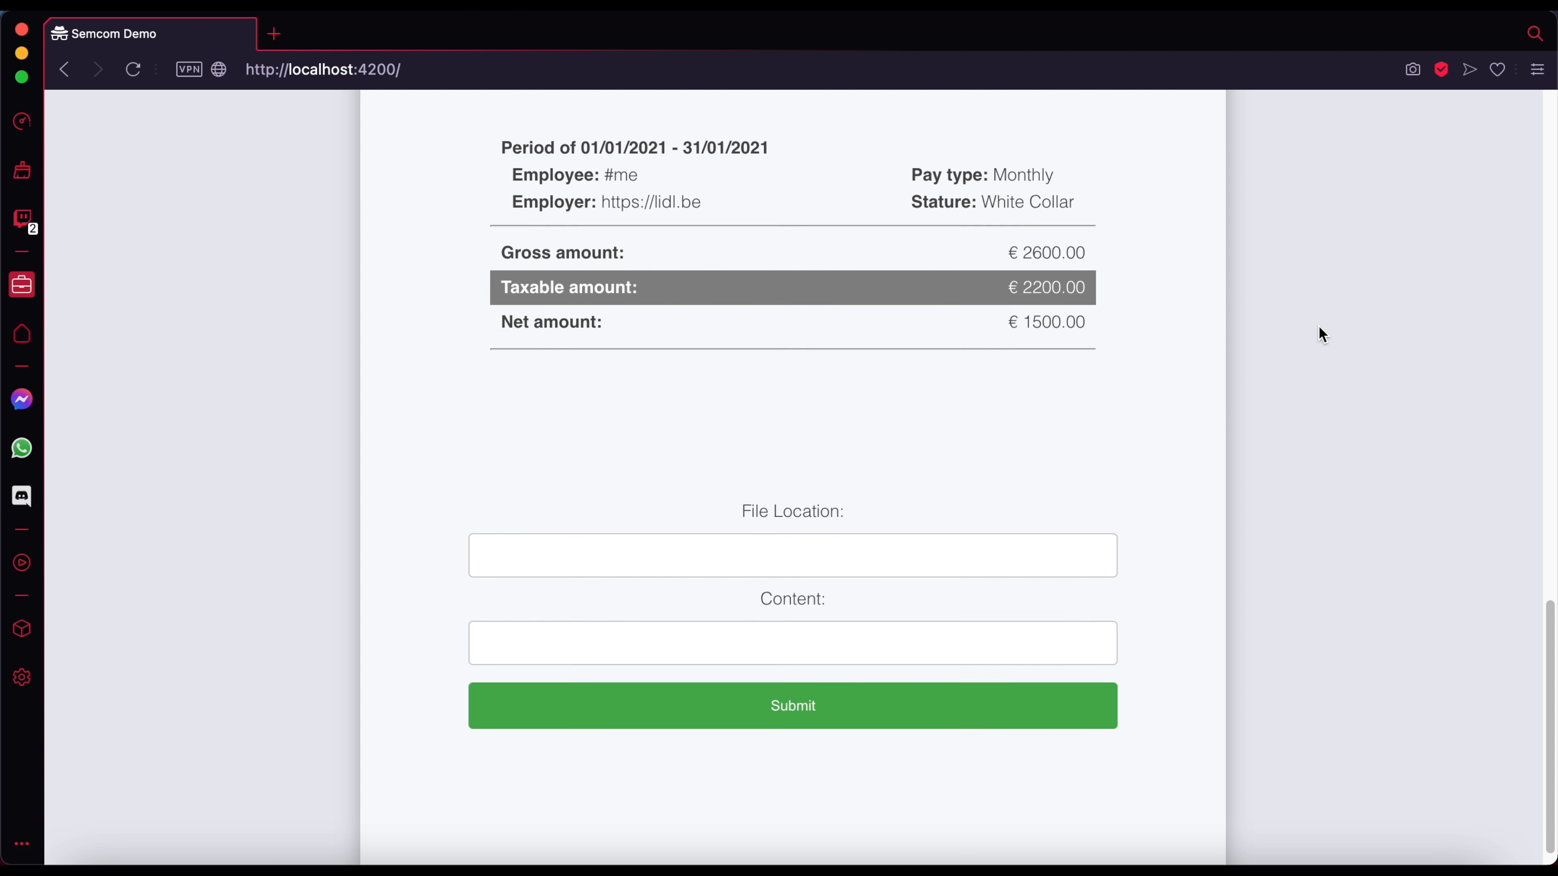
{"action": "scroll", "scroll_direction": "down", "scroll_amount": 3}
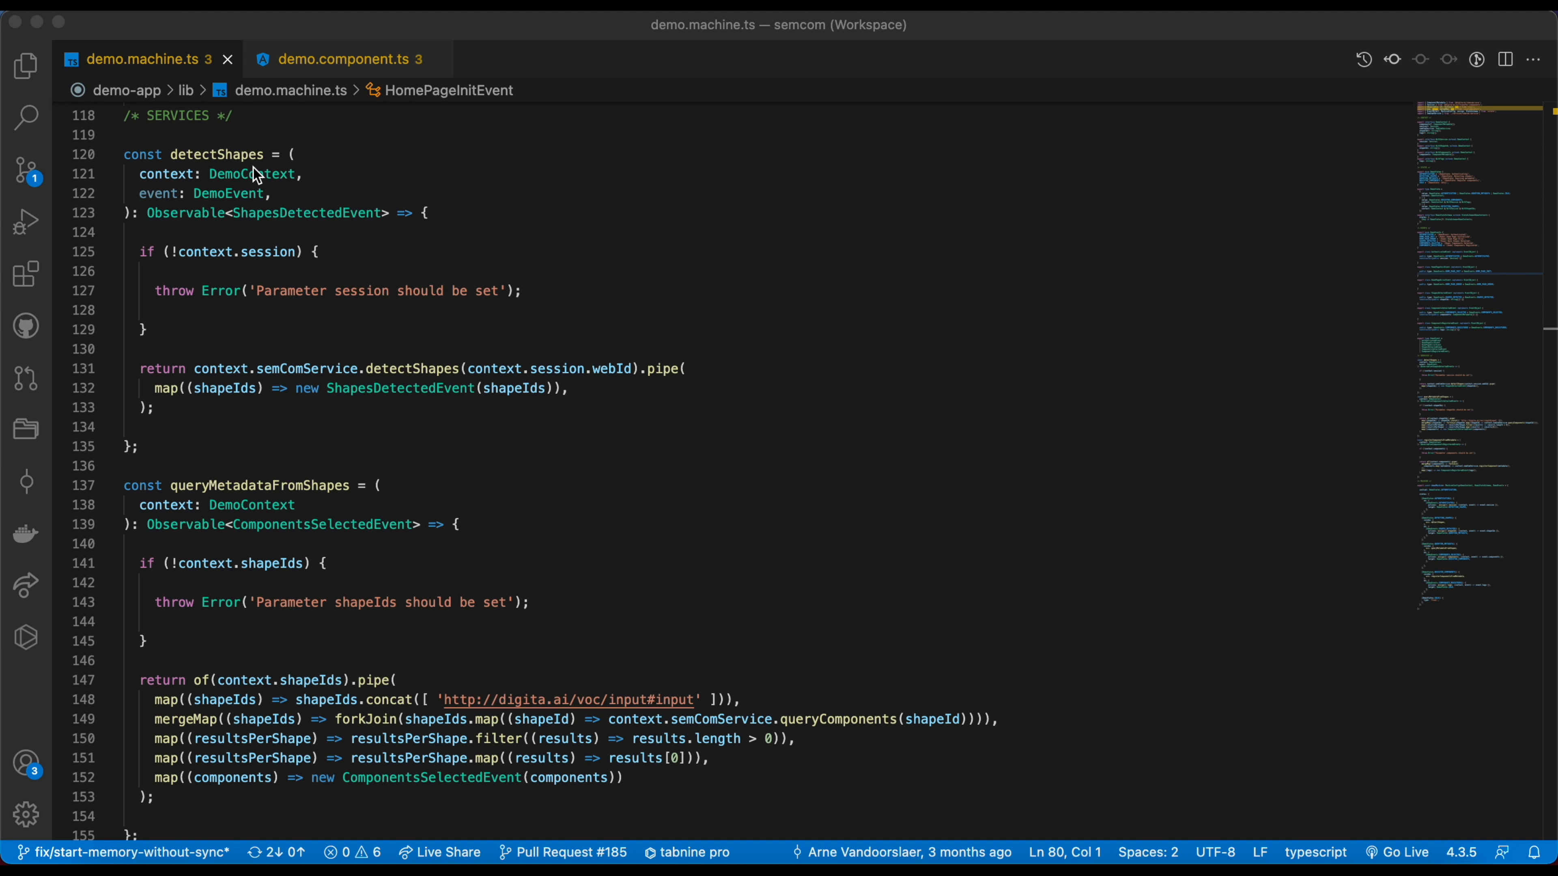
{"action": "mouse_move", "coordinate": [363, 245]}
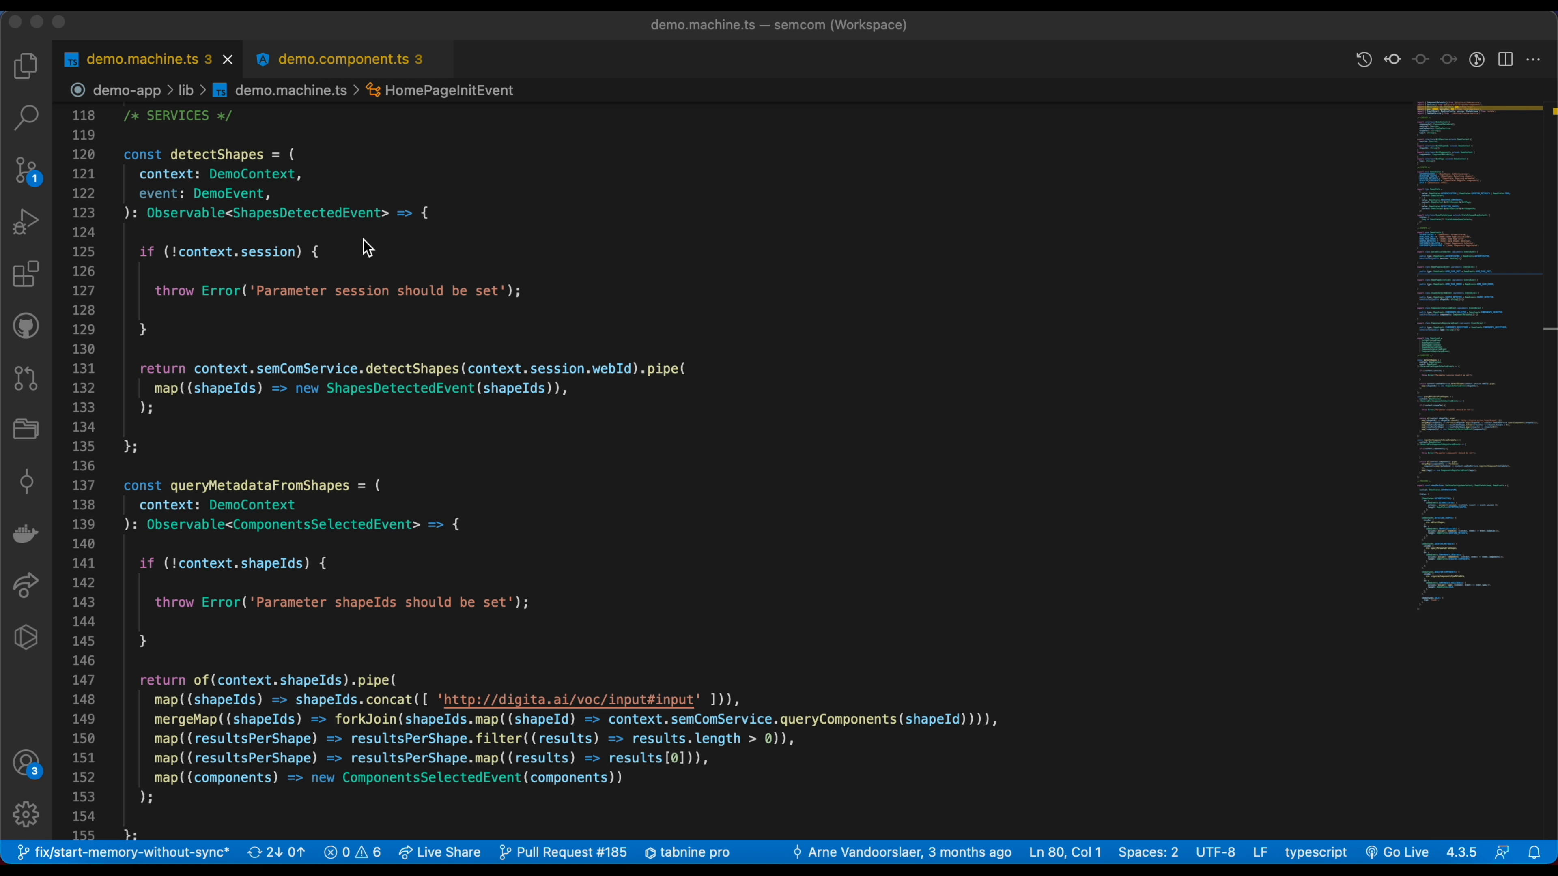
Scroll demo.machine.ts from detectShapes down to the registerComponentsFromMetadata service.
{"action": "scroll", "scroll_direction": "down", "scroll_amount": 3}
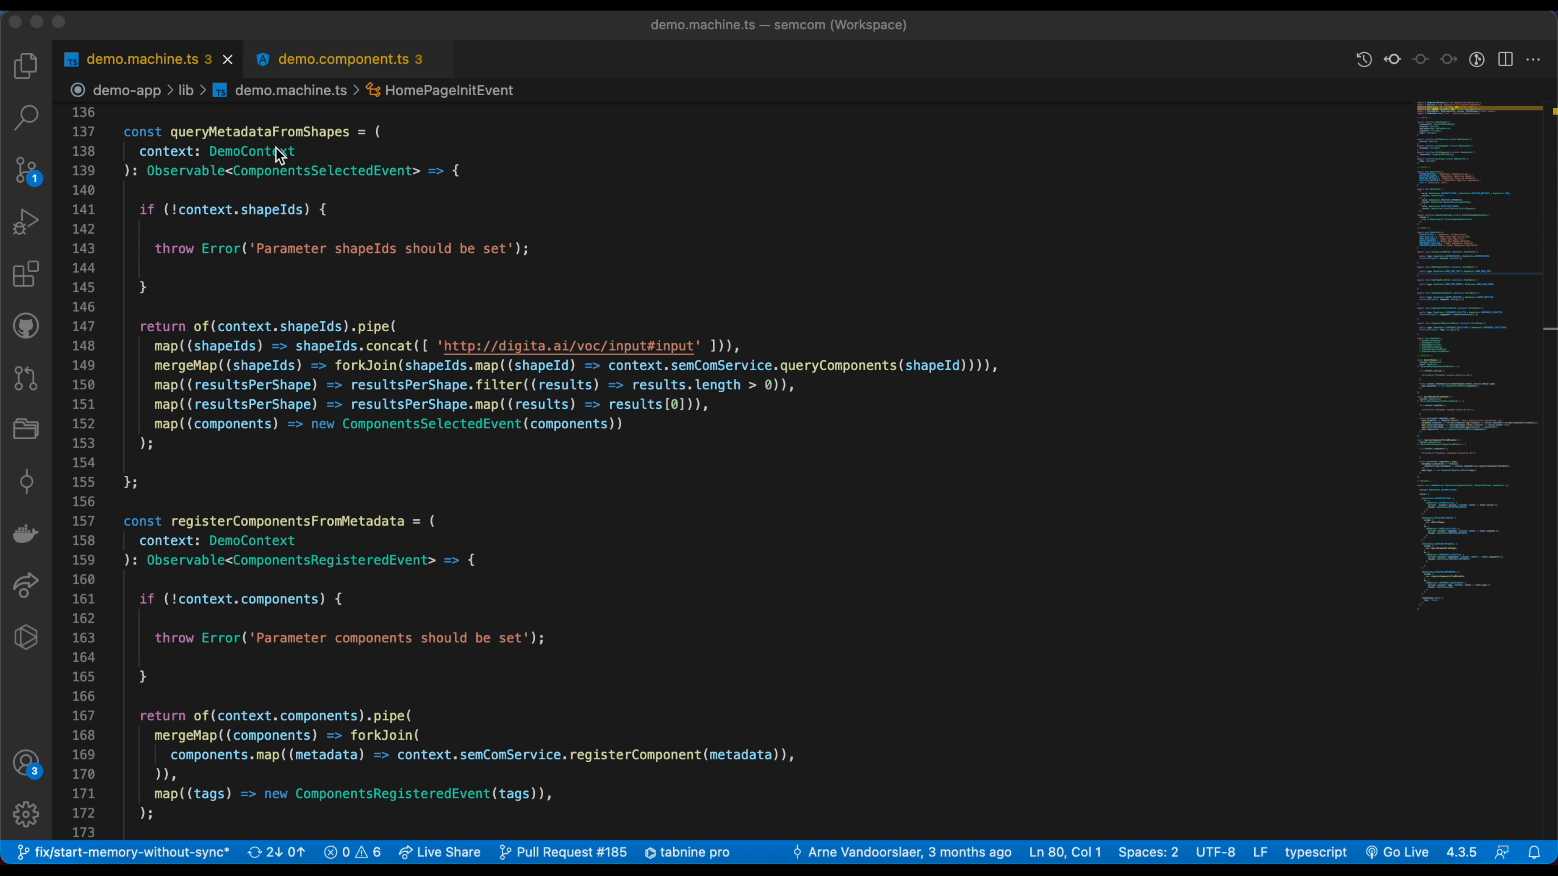
{"action": "mouse_move", "coordinate": [484, 291]}
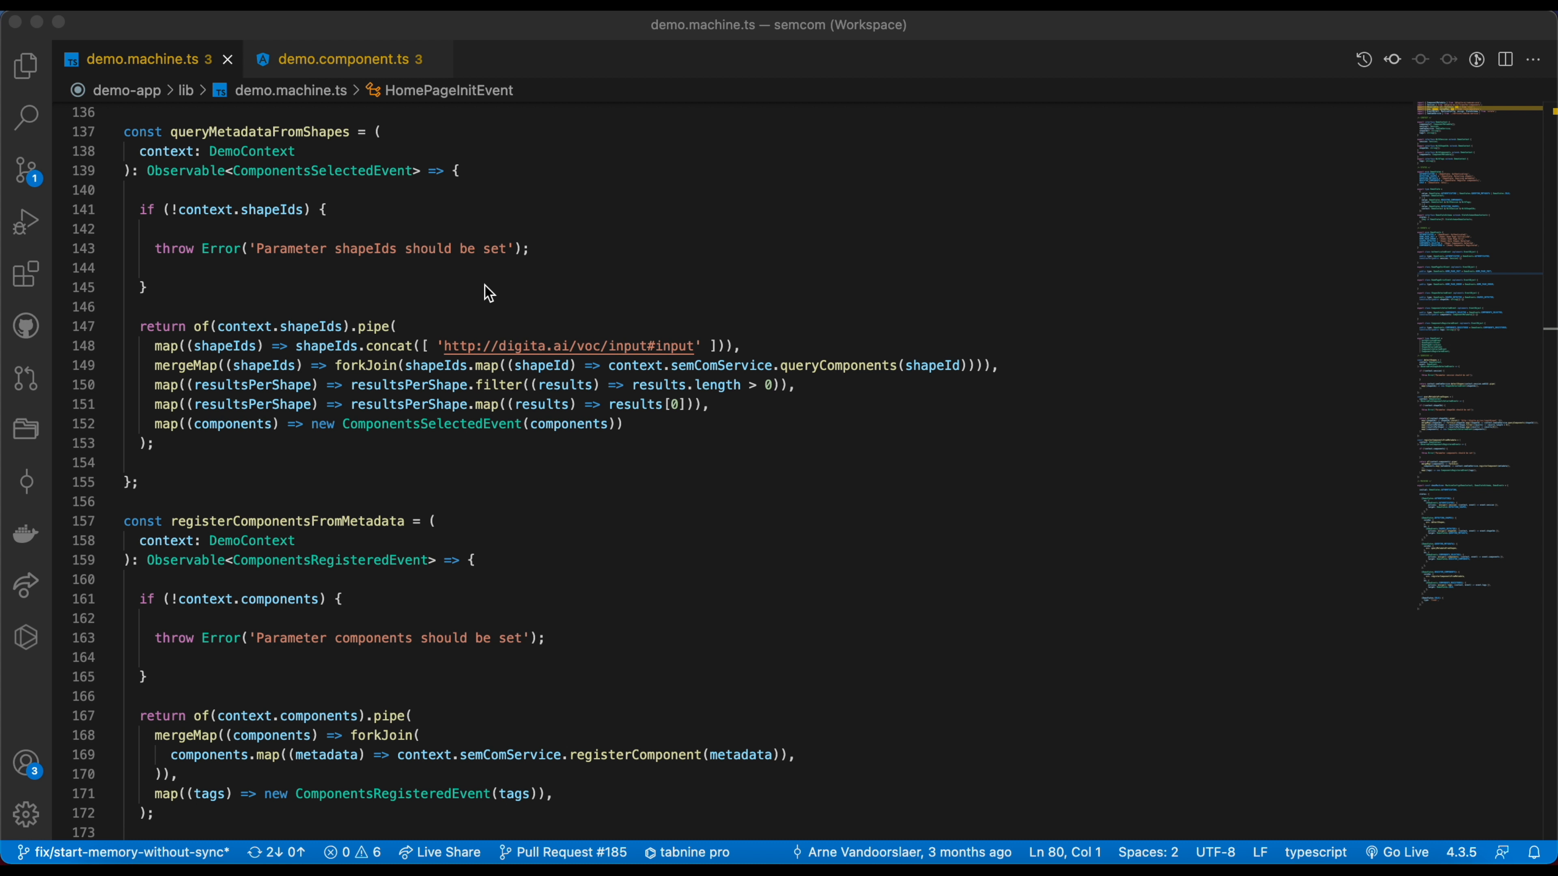
{"action": "mouse_move", "coordinate": [566, 464]}
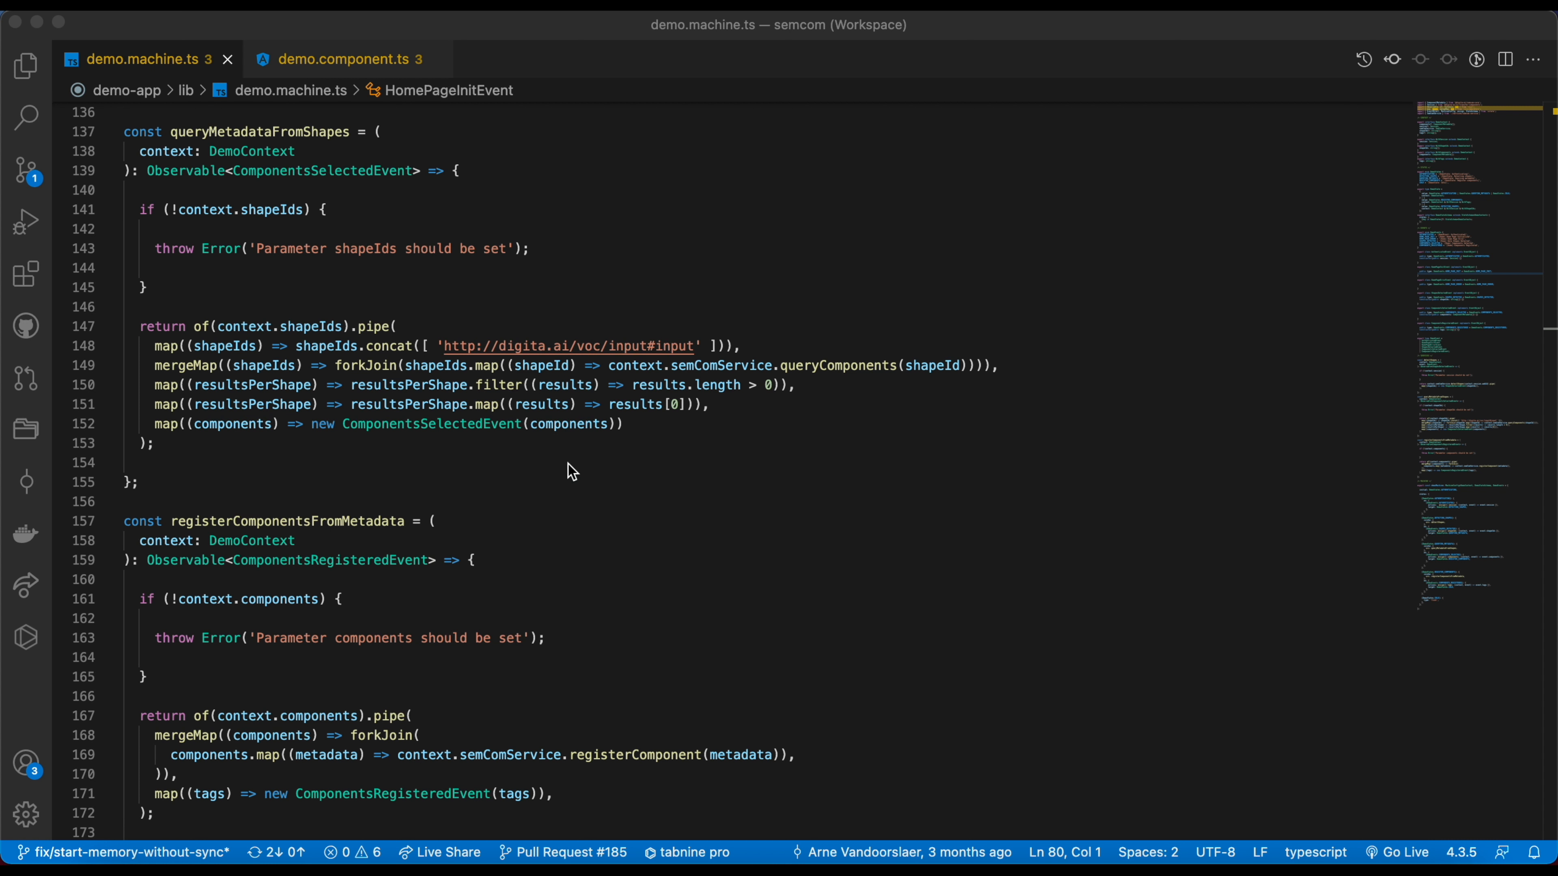
{"action": "scroll", "scroll_direction": "down", "scroll_amount": 3}
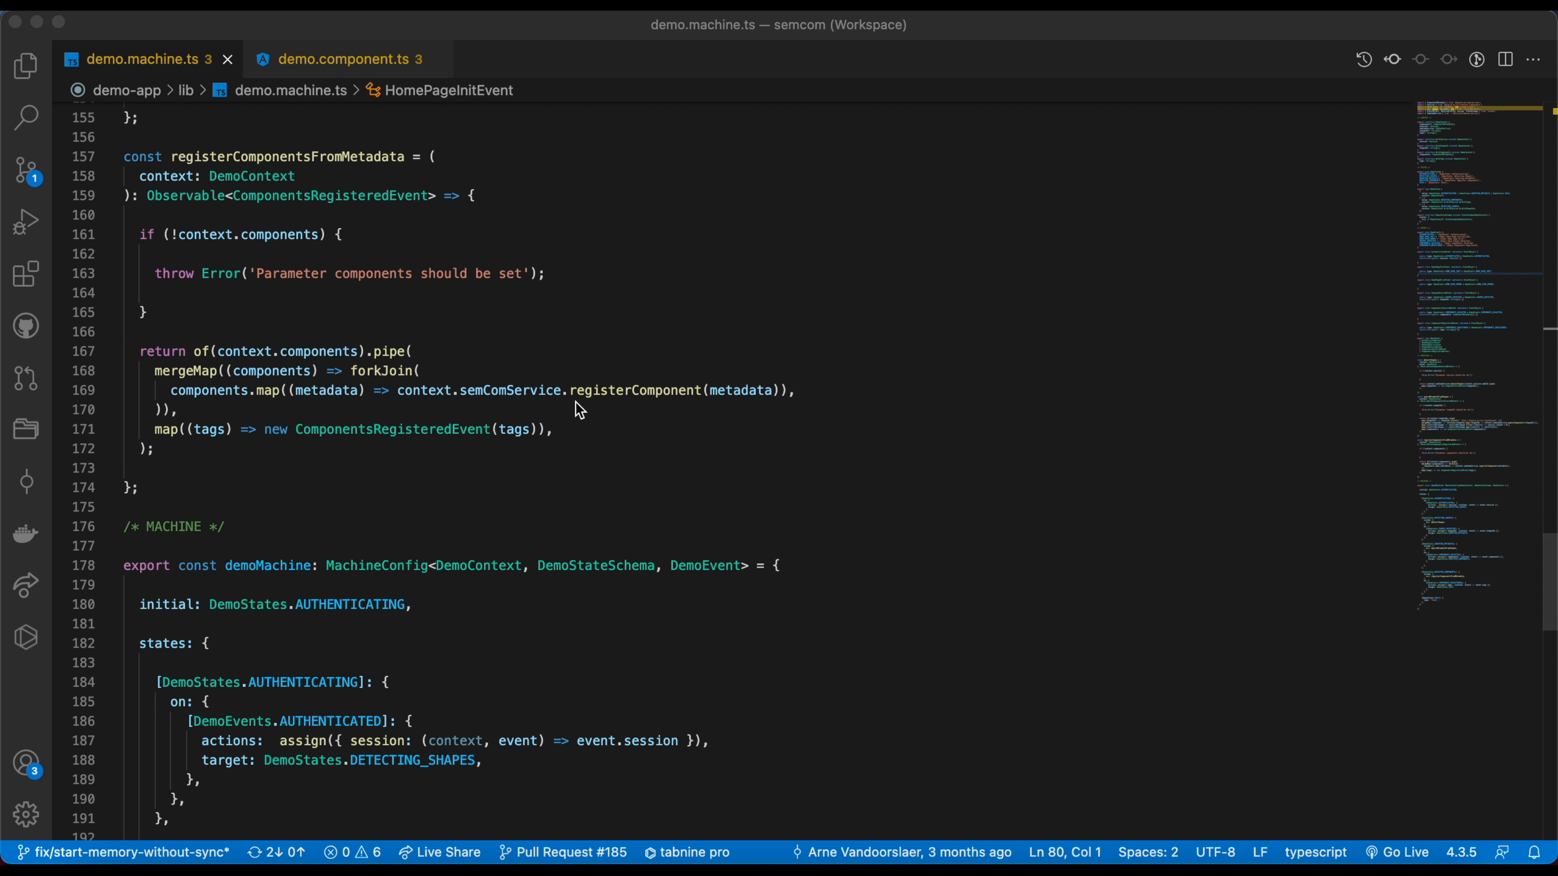
{"action": "mouse_move", "coordinate": [355, 184]}
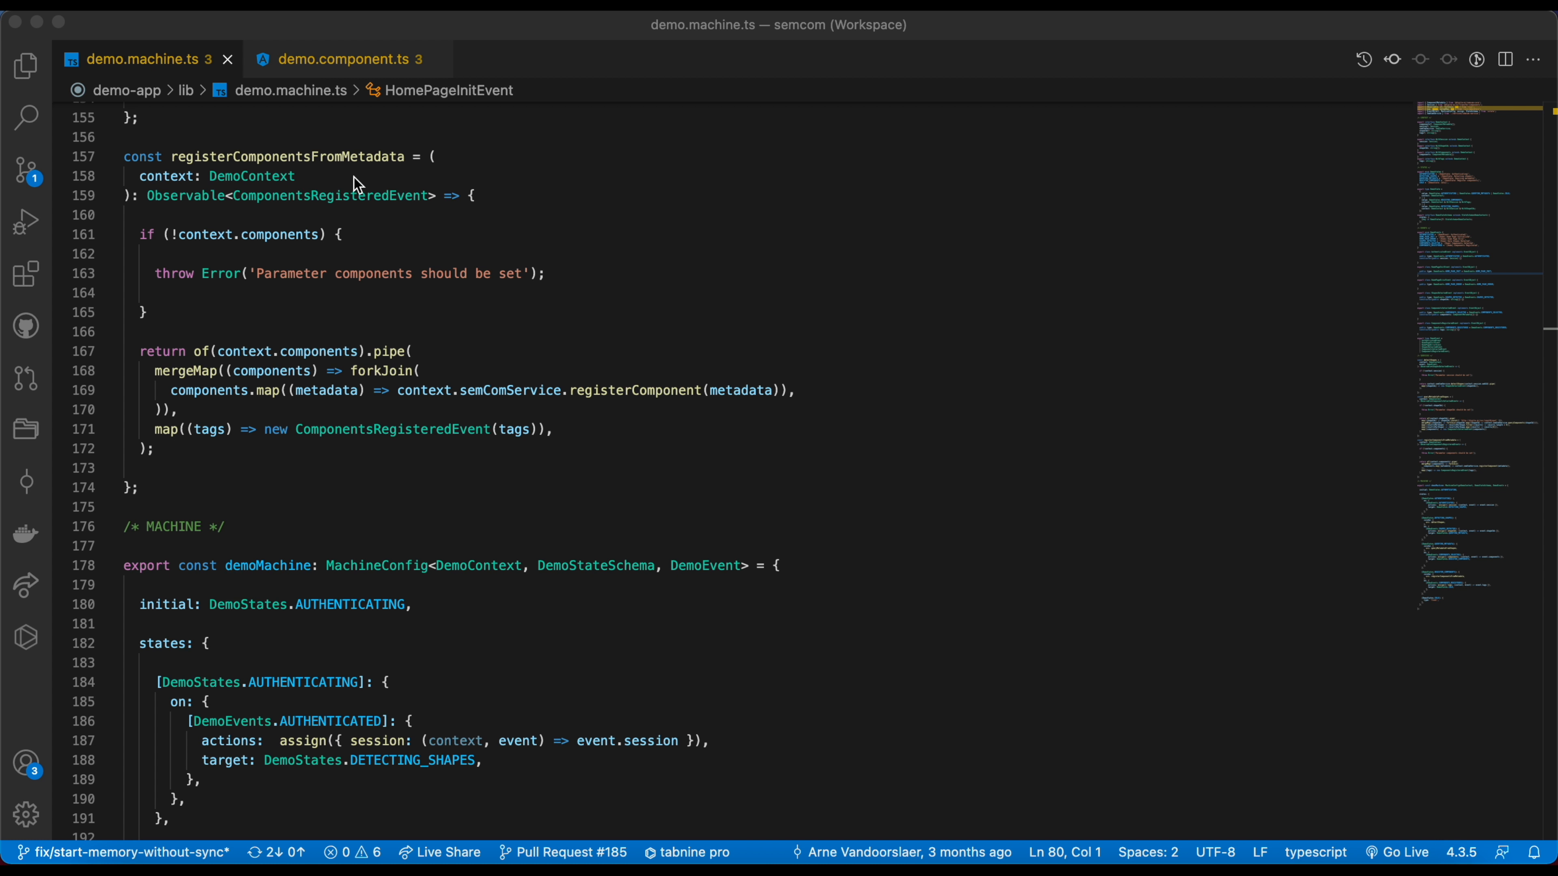
{"action": "mouse_move", "coordinate": [614, 293]}
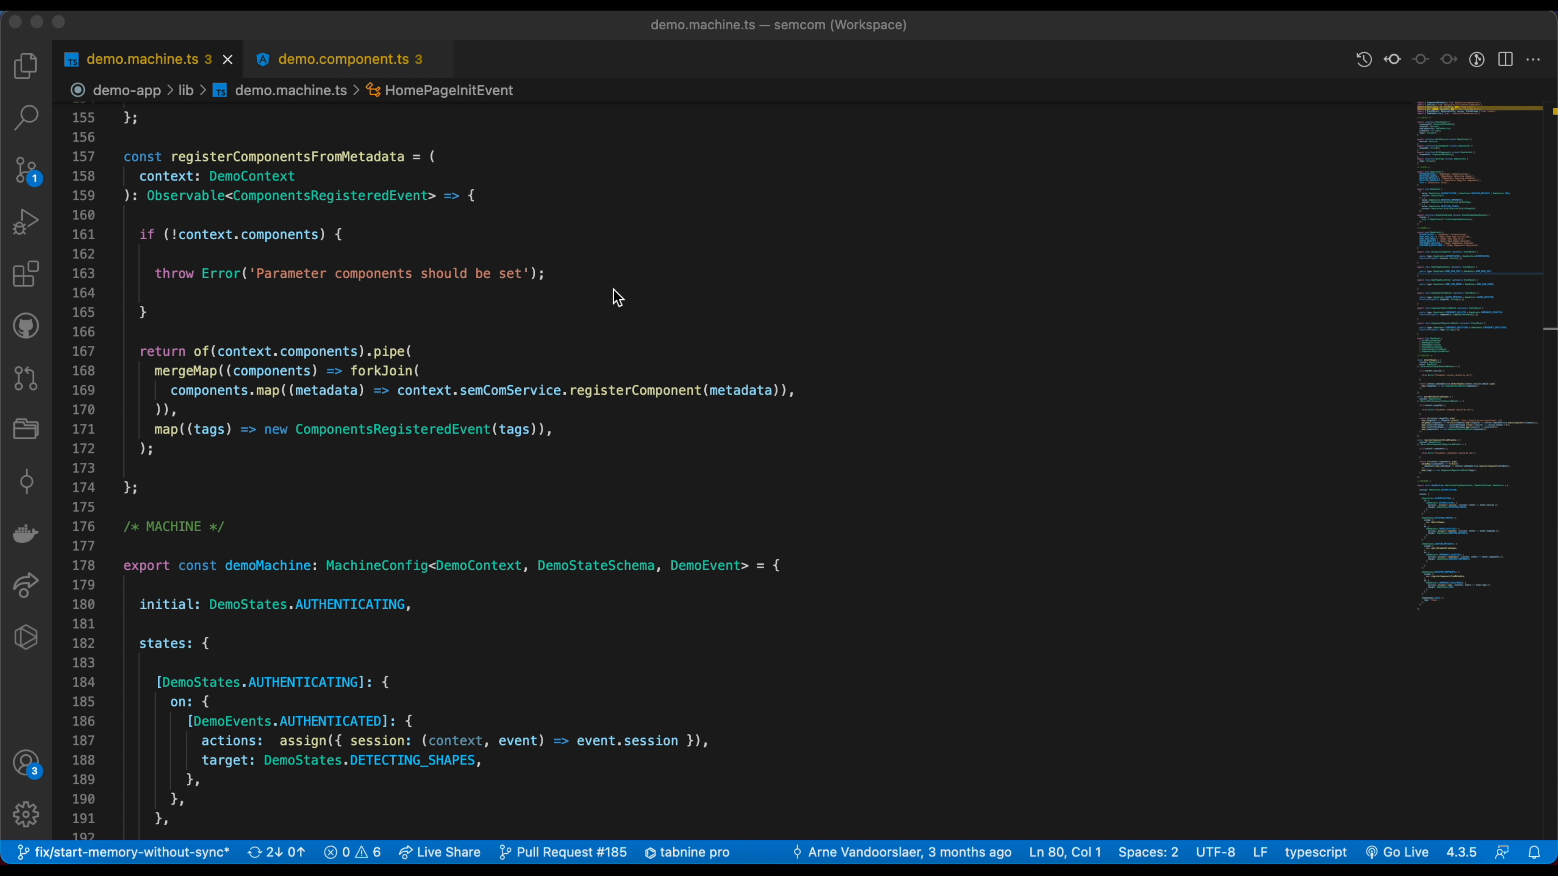
{"action": "mouse_move", "coordinate": [586, 329]}
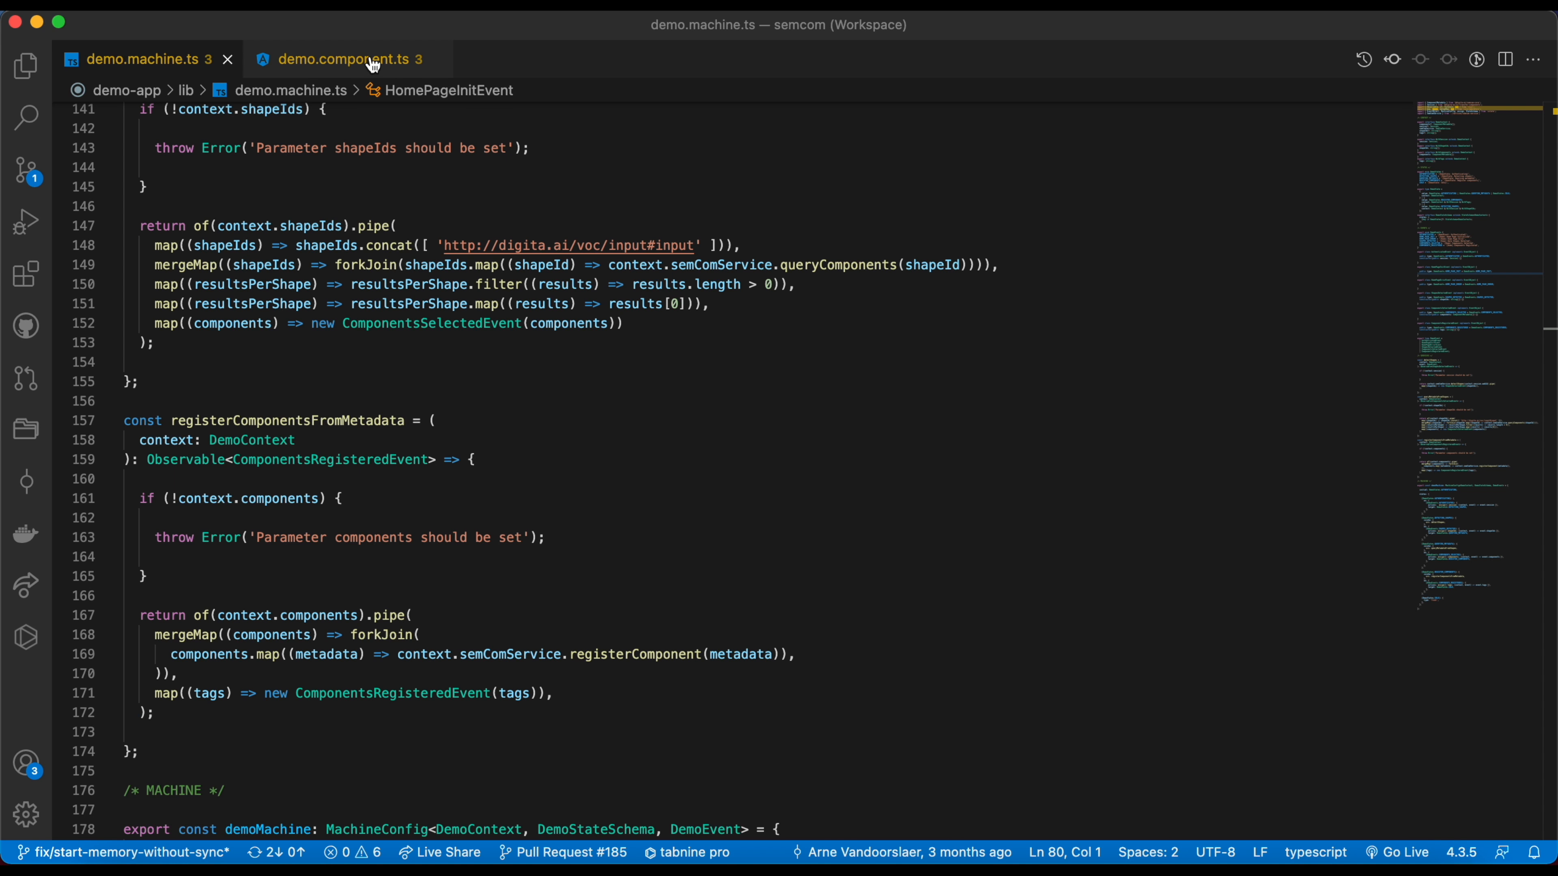
Switch to demo.component.ts and highlight READ in the first quads addListener call.
{"action": "left_click", "coordinate": [342, 59]}
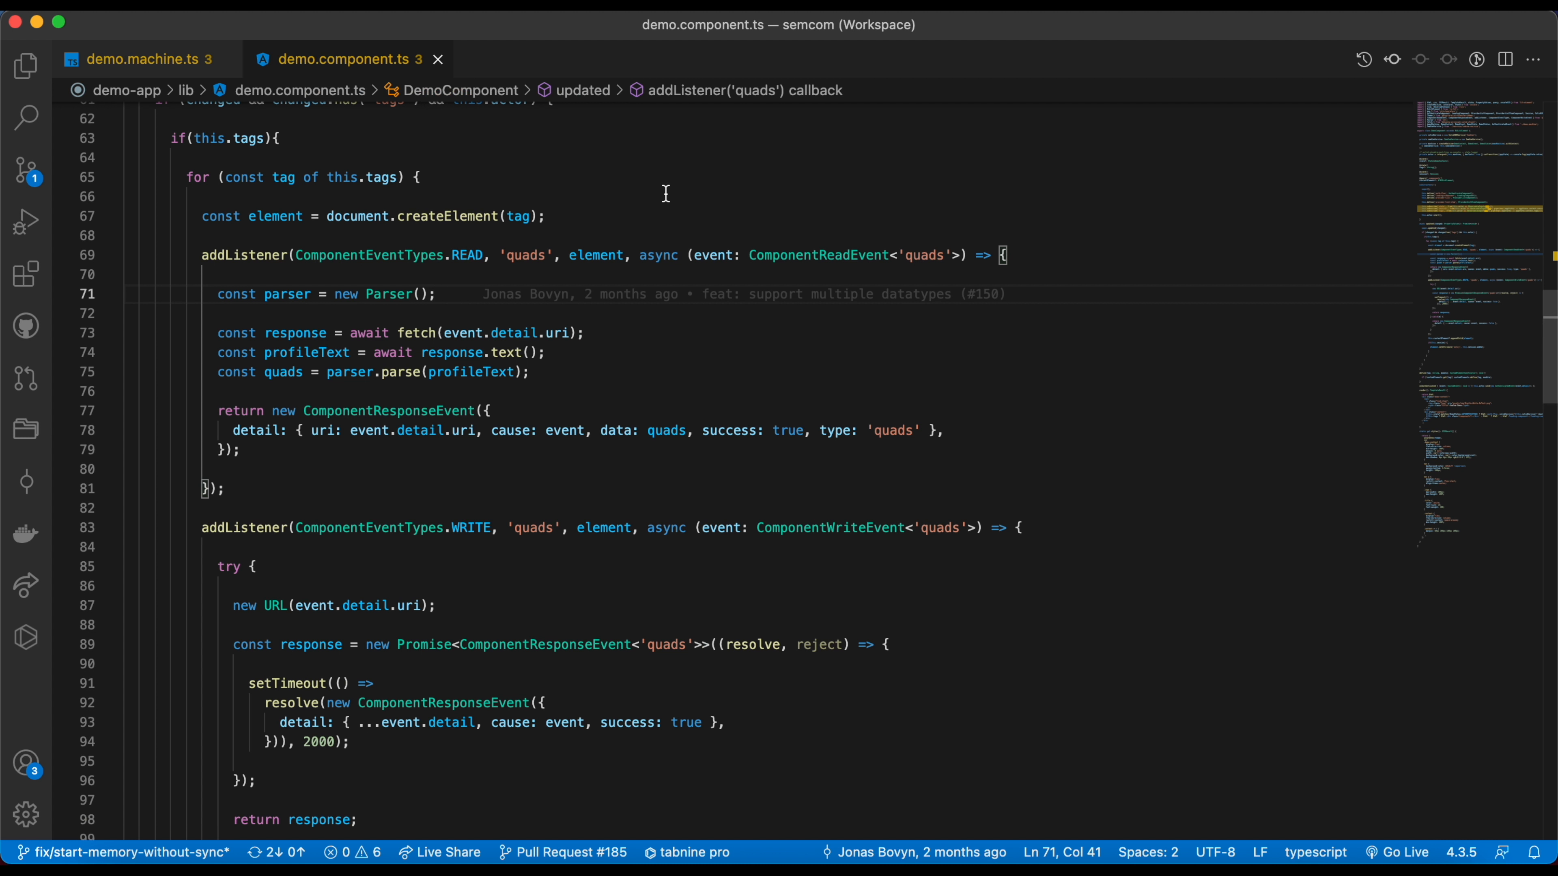
{"action": "mouse_move", "coordinate": [444, 232]}
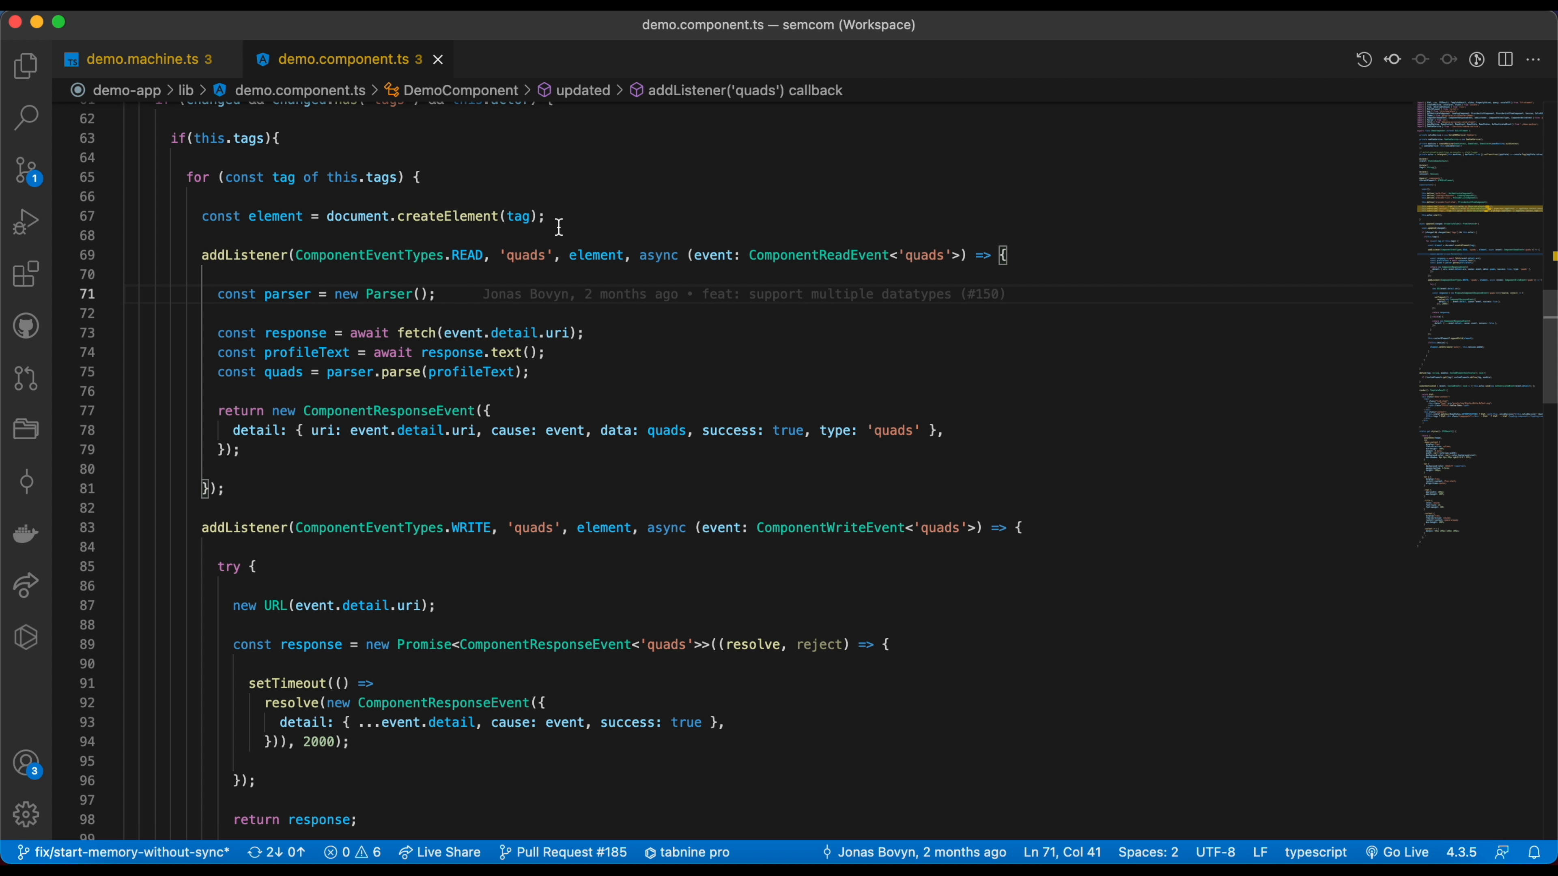
{"action": "mouse_move", "coordinate": [347, 262]}
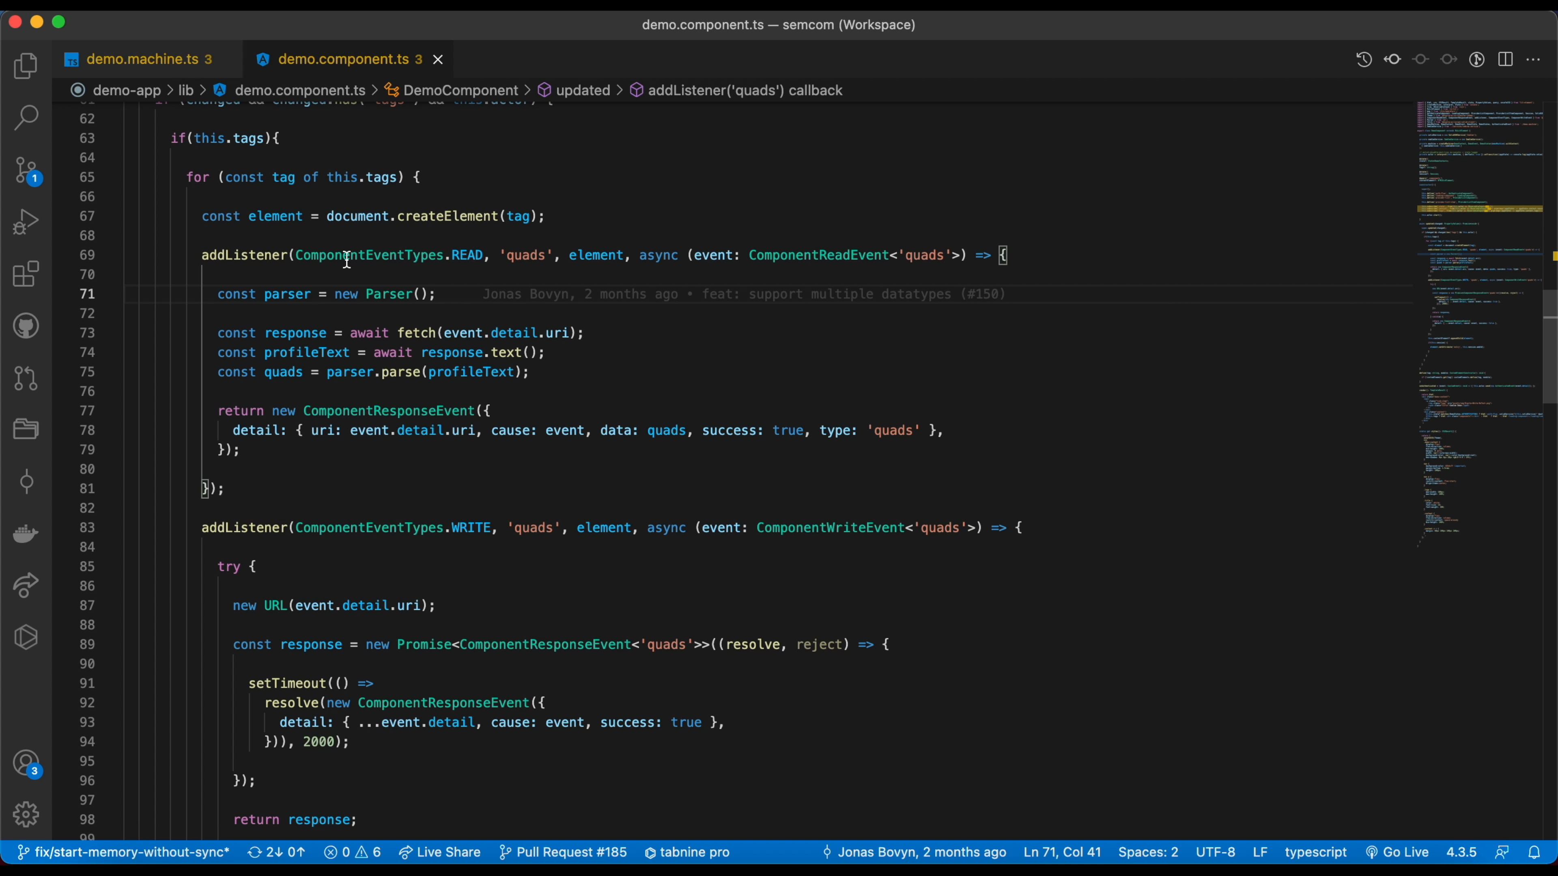
{"action": "double_click", "coordinate": [466, 255]}
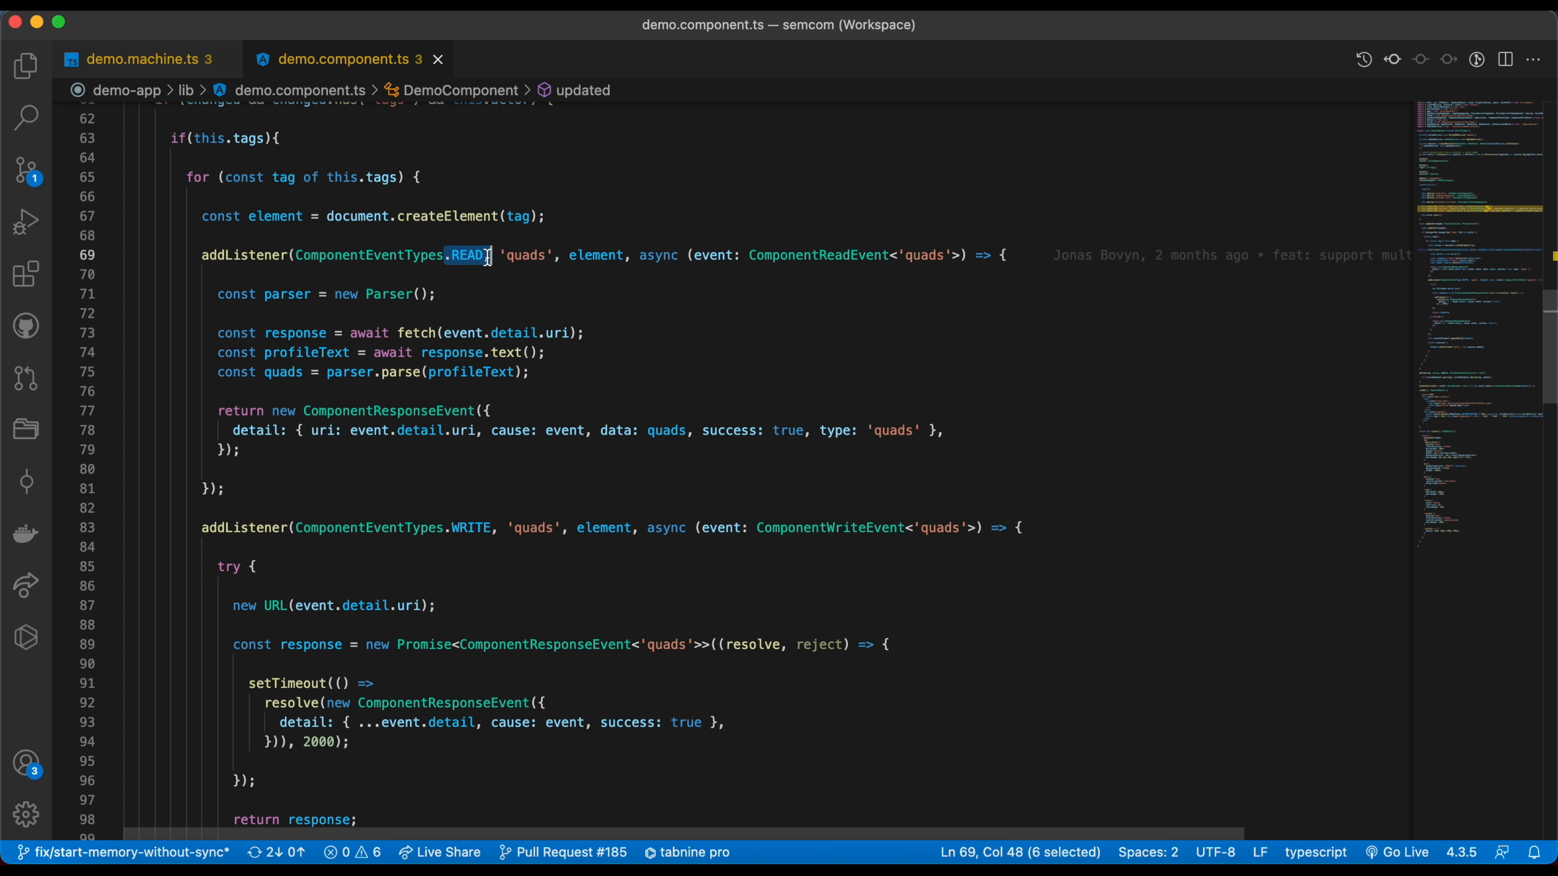